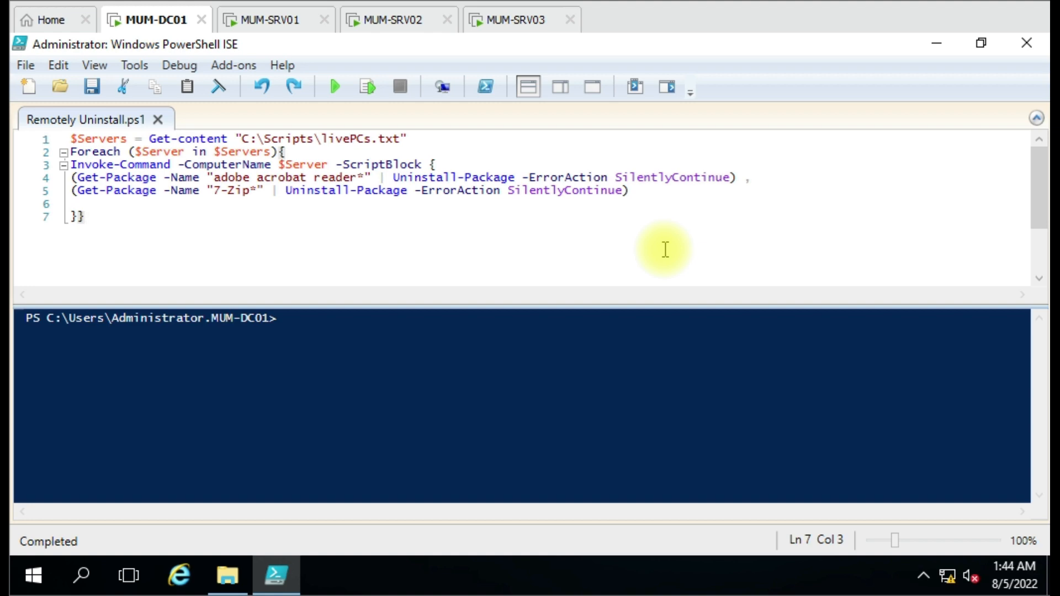
mouse_move(285, 275)
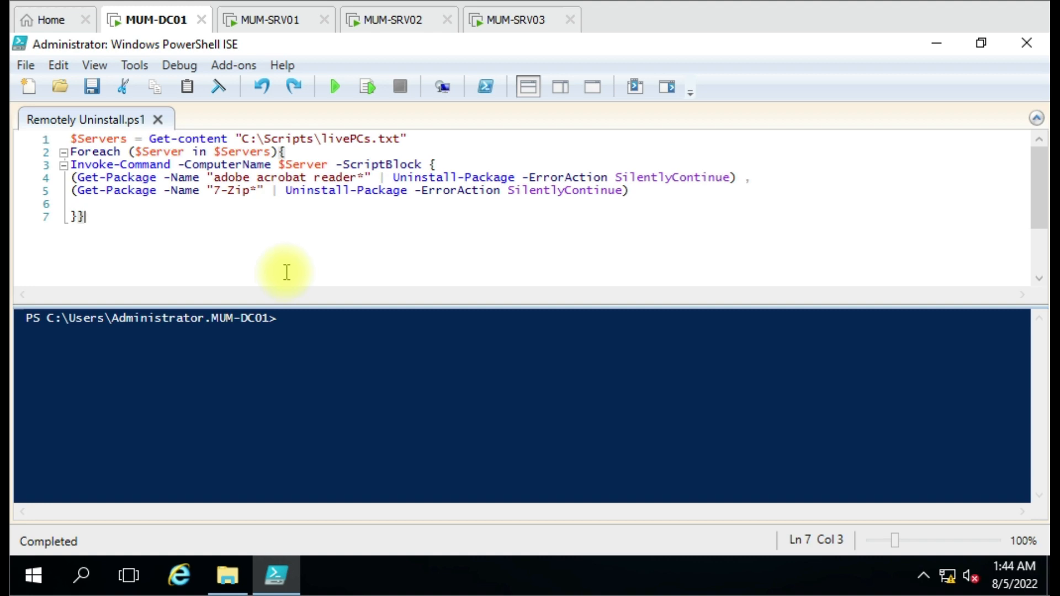
mouse_move(182, 52)
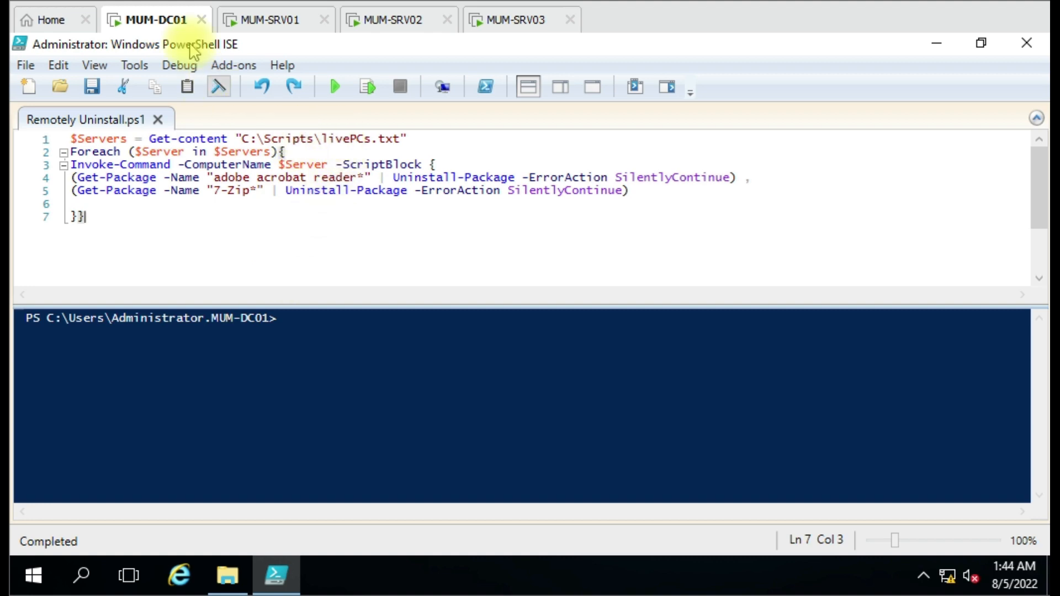
mouse_move(161, 269)
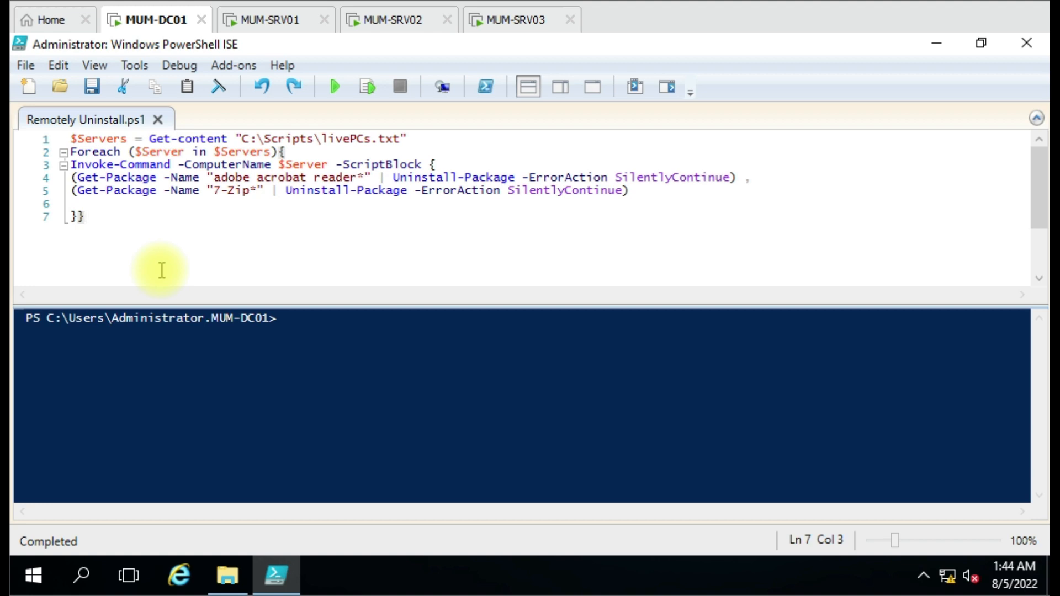
Step: Confirm Adobe Acrobat Reader DC is installed on MUM-SRV01, MUM-SRV02 and MUM-SRV03 before the run
click(277, 19)
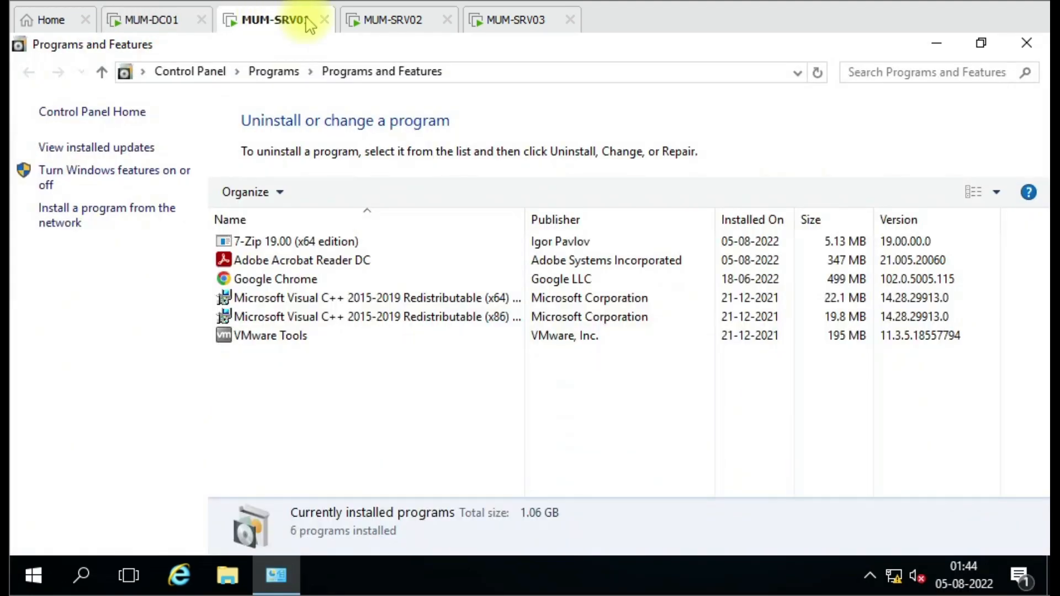
click(515, 20)
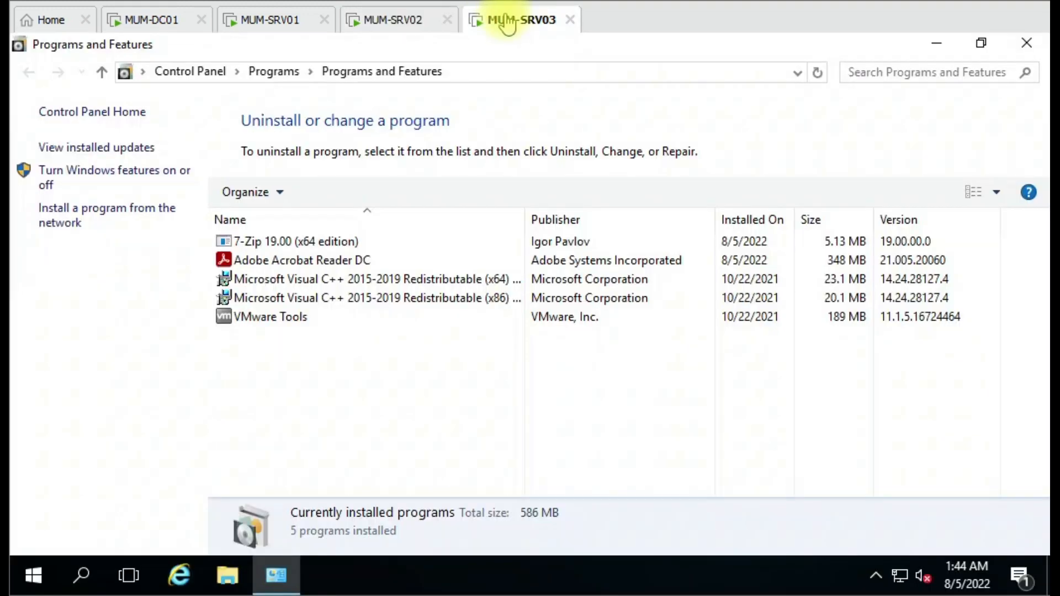
click(300, 259)
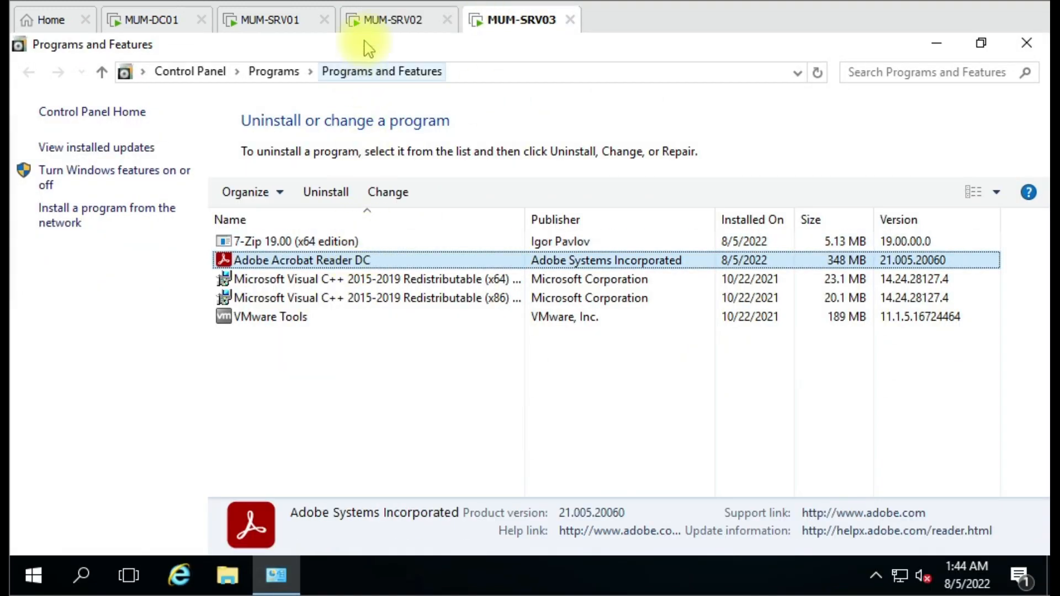
click(388, 20)
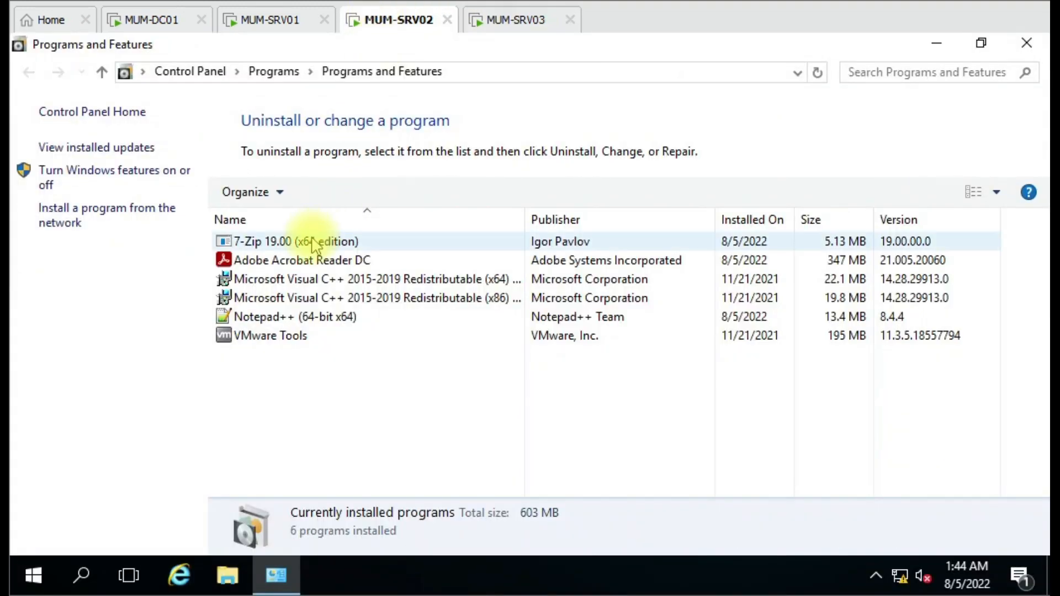
click(269, 19)
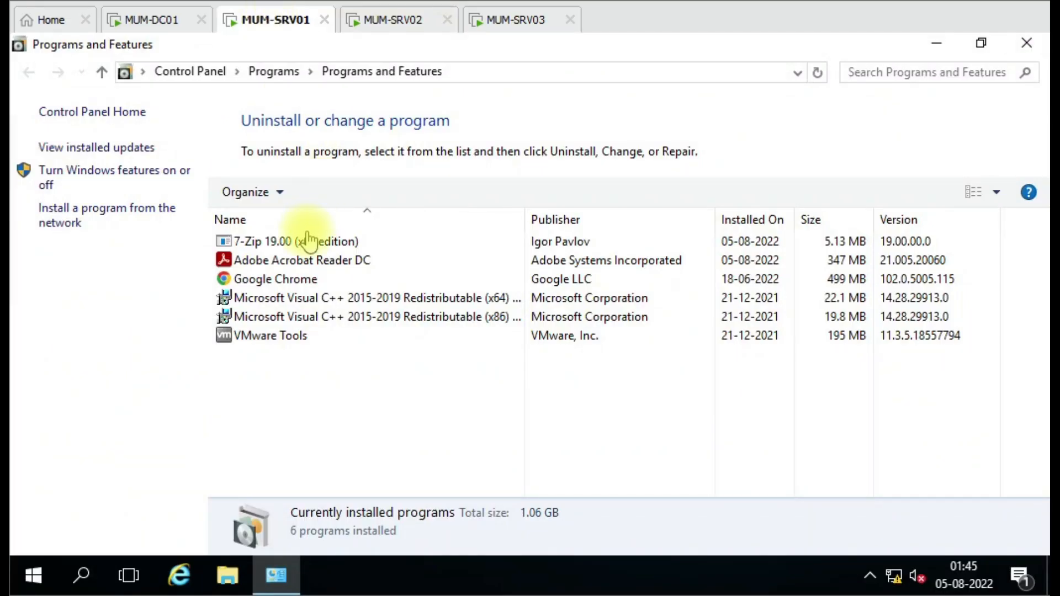
click(301, 259)
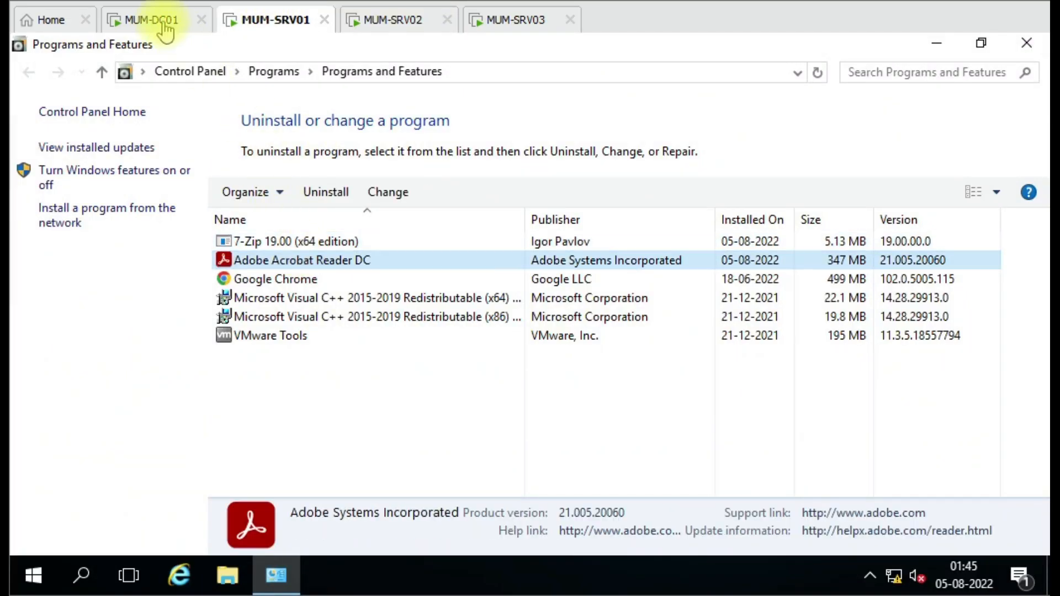
click(153, 20)
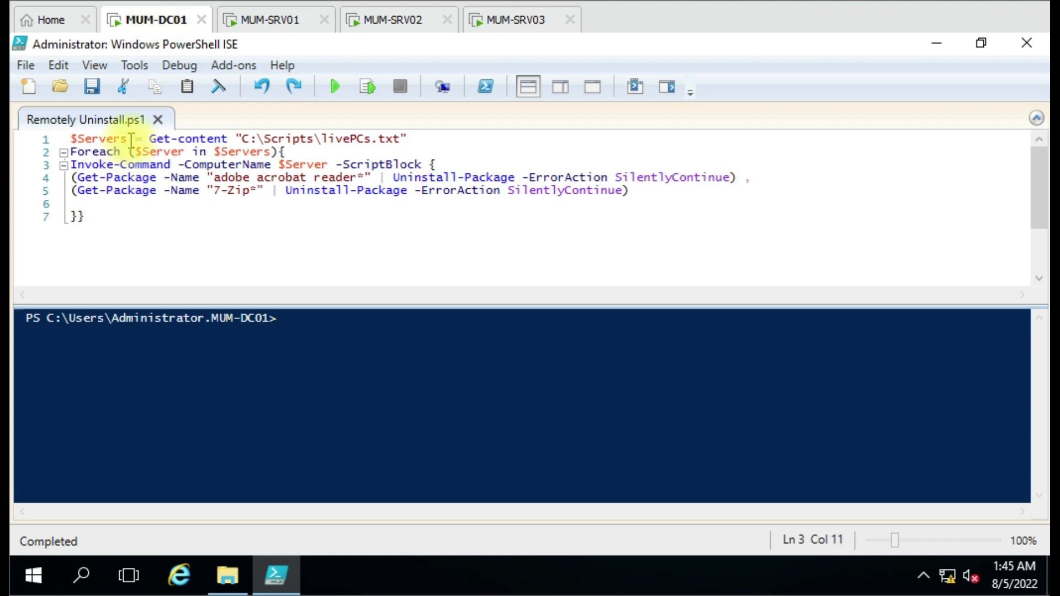
Step: Review the livePCs.txt server list referenced by the script's file path
double_click(97, 138)
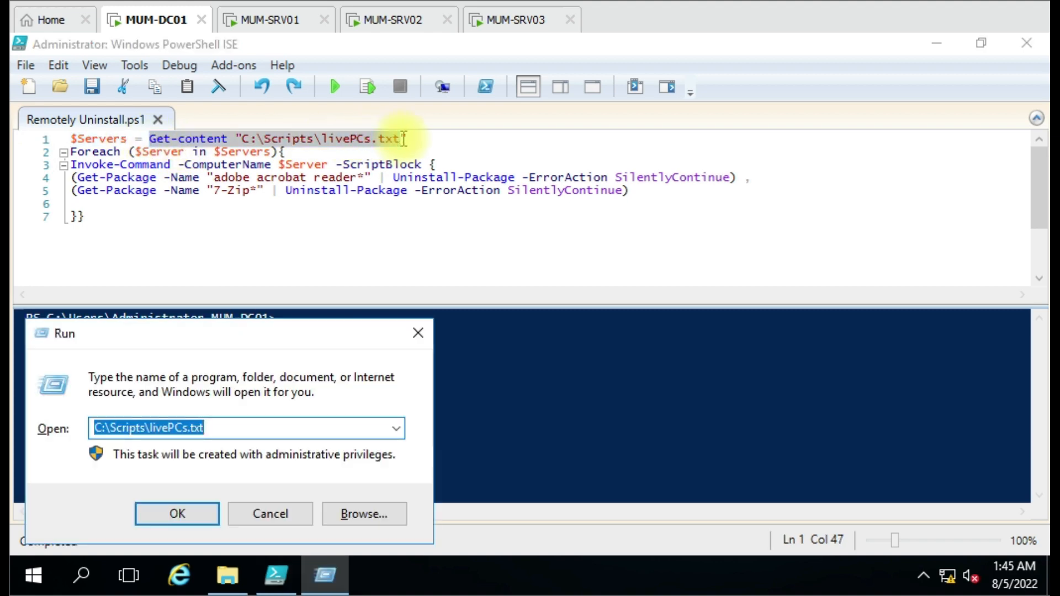
click(177, 513)
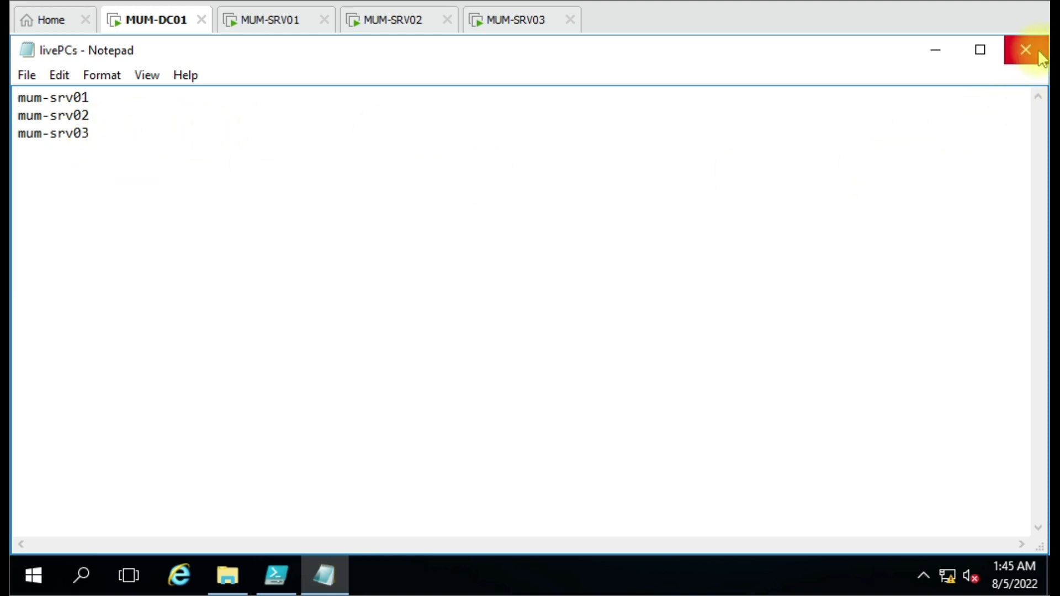
click(1022, 49)
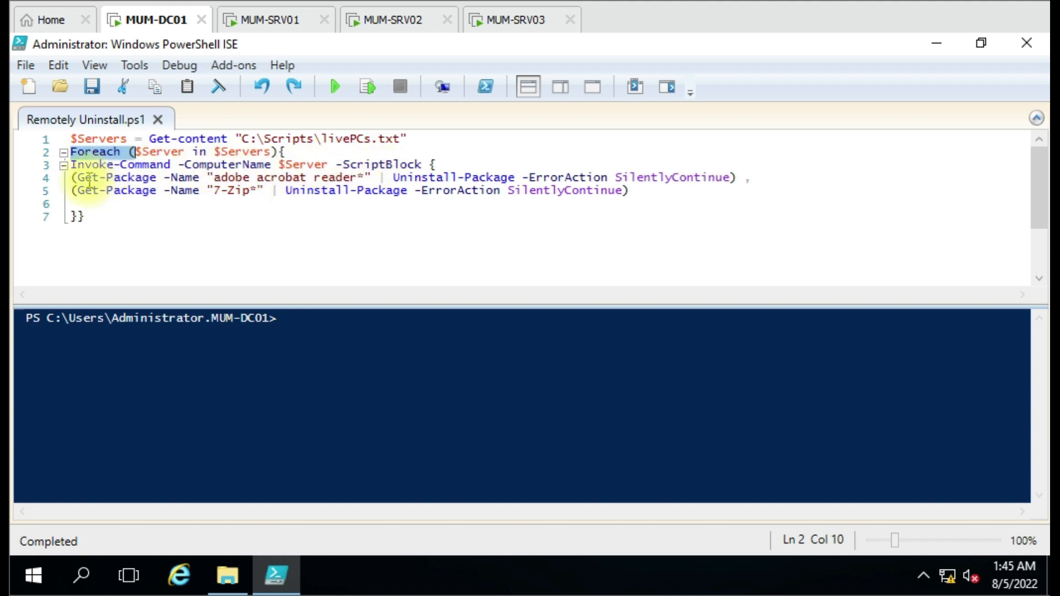
mouse_move(154, 190)
text( ,)
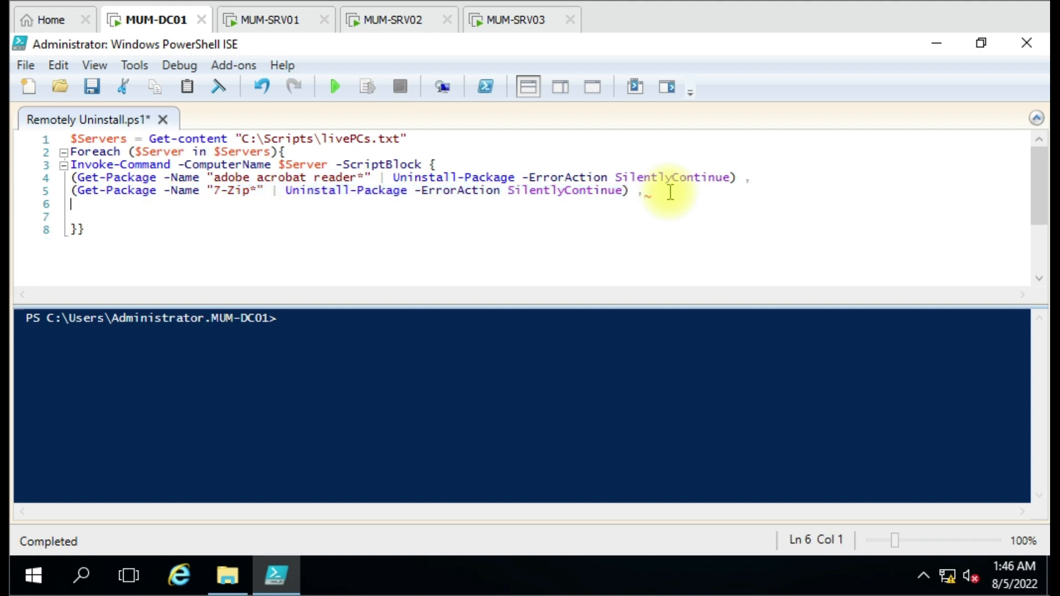
Step: Add a Get-Package "7-Zip*" | Uninstall-Package line, then save as Remotely Uninstall.ps1 and run it
text((Get-Package -Name "7-Zip*" | Uninstall-Package -ErrorAction SilentlyContinue) ,)
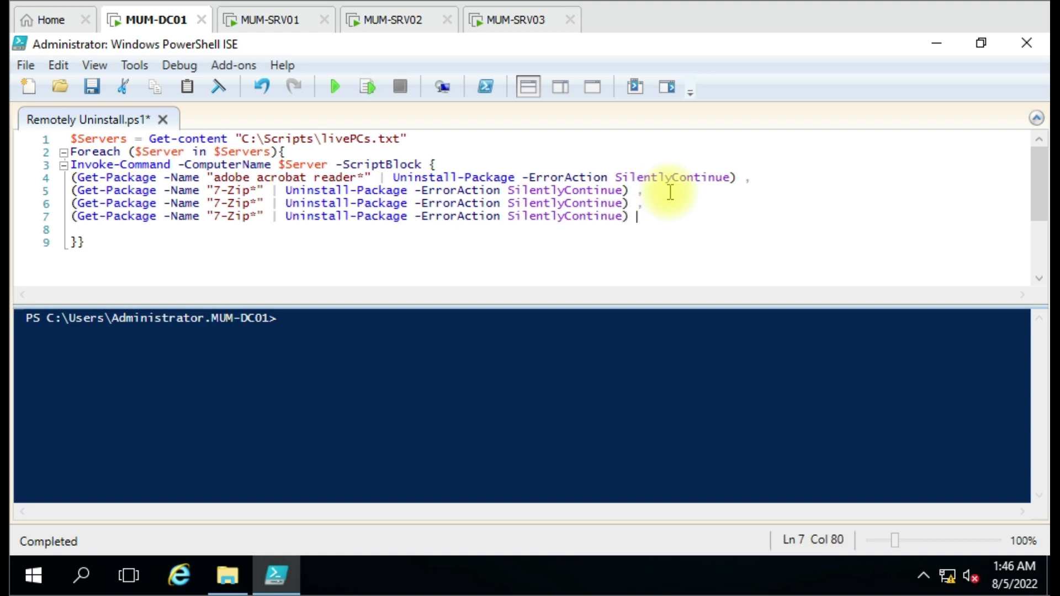
text((Get-Package -Name "7-Zip*" | Uninstall-Package -ErrorAction SilentlyContinue))
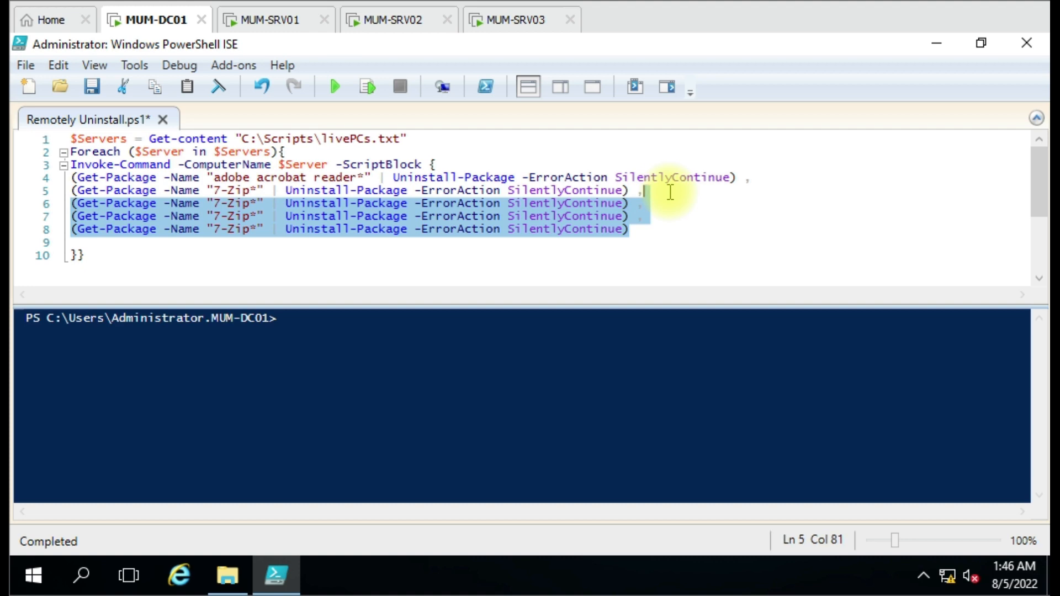
key(Delete)
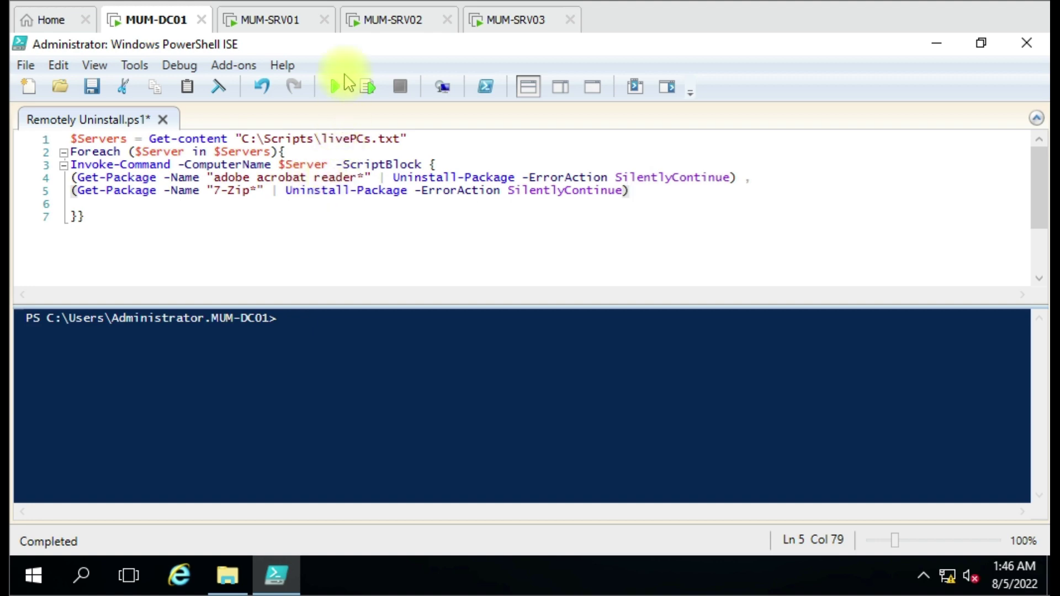
click(333, 86)
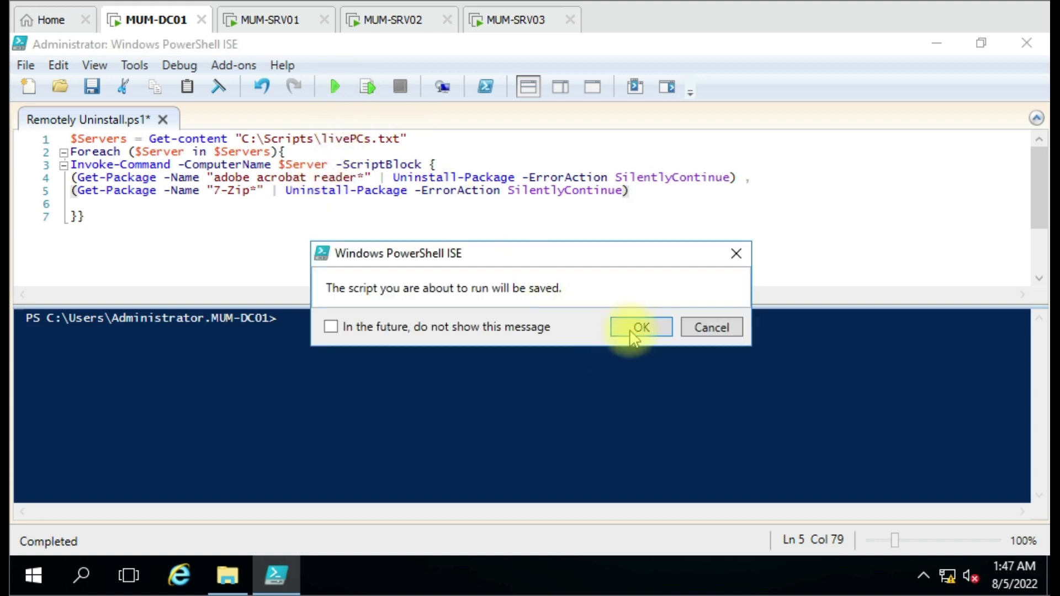
click(641, 327)
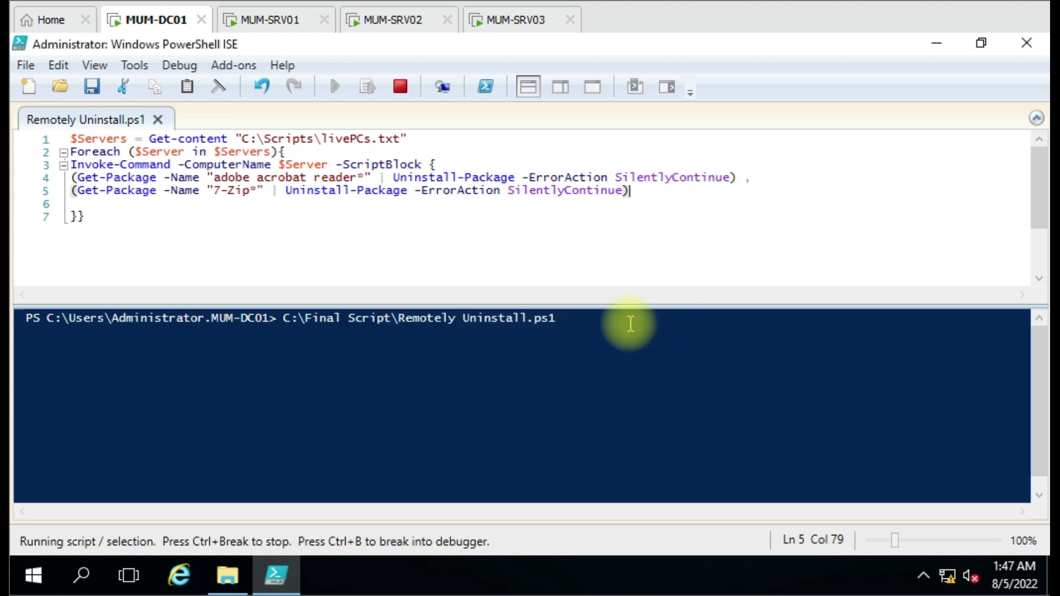
mouse_move(529, 336)
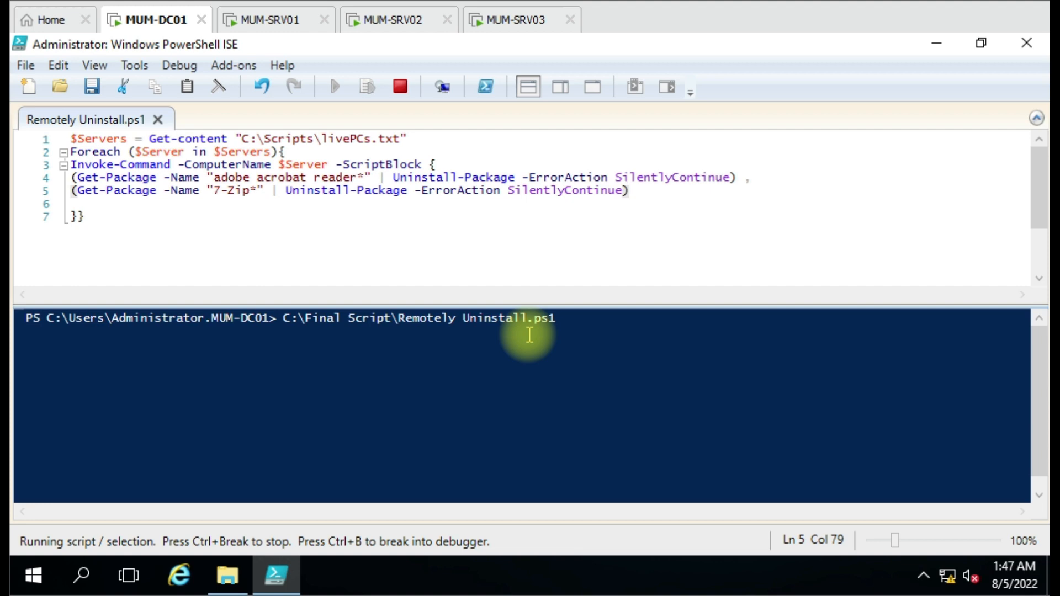
Step: Refresh MUM-SRV01's Programs and Features to see Adobe Acrobat Reader DC and 7-Zip removed
click(269, 18)
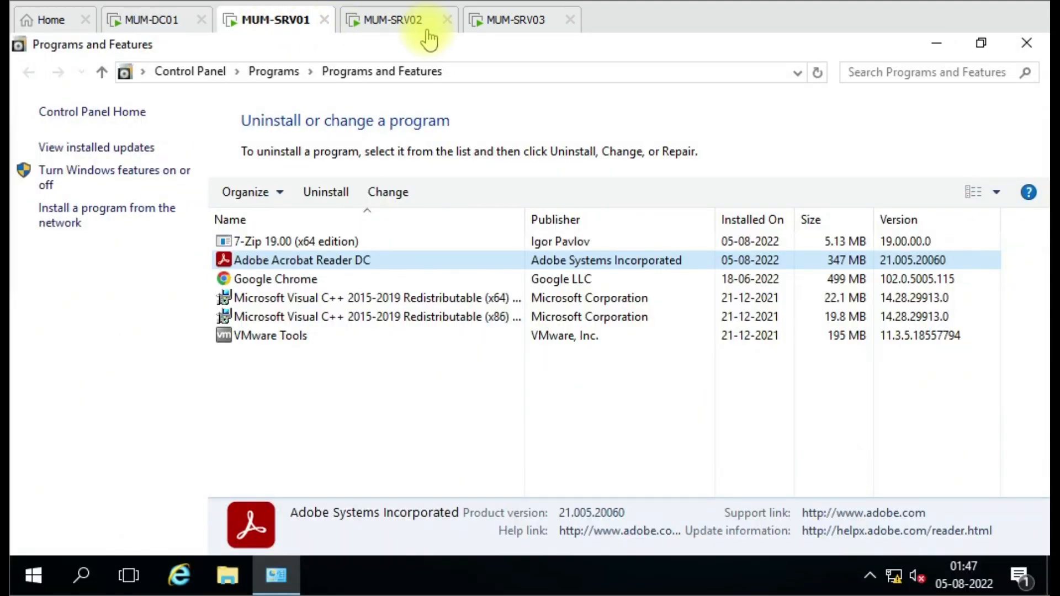
click(817, 73)
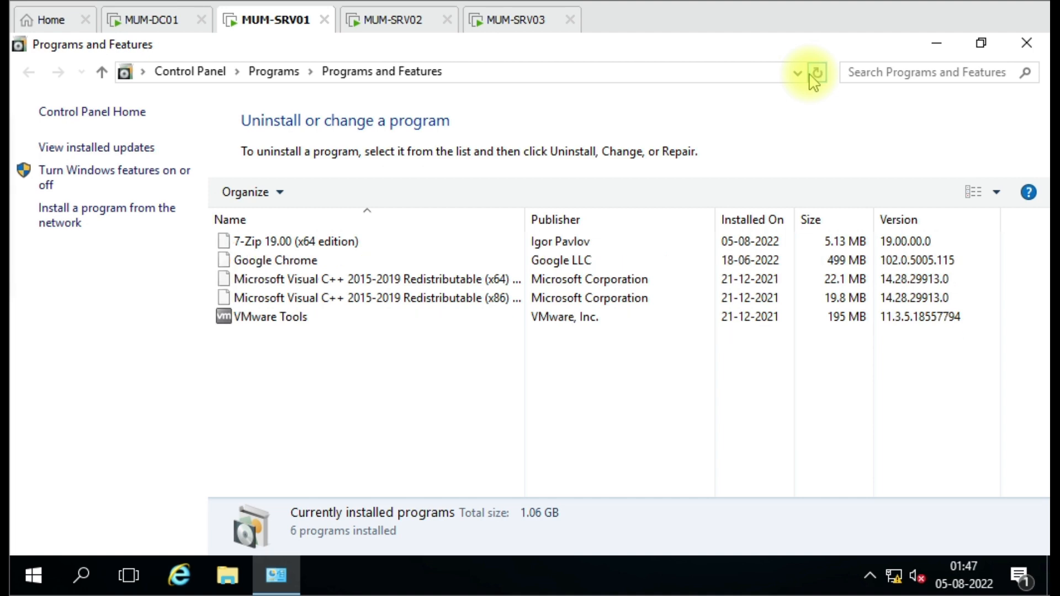
click(817, 73)
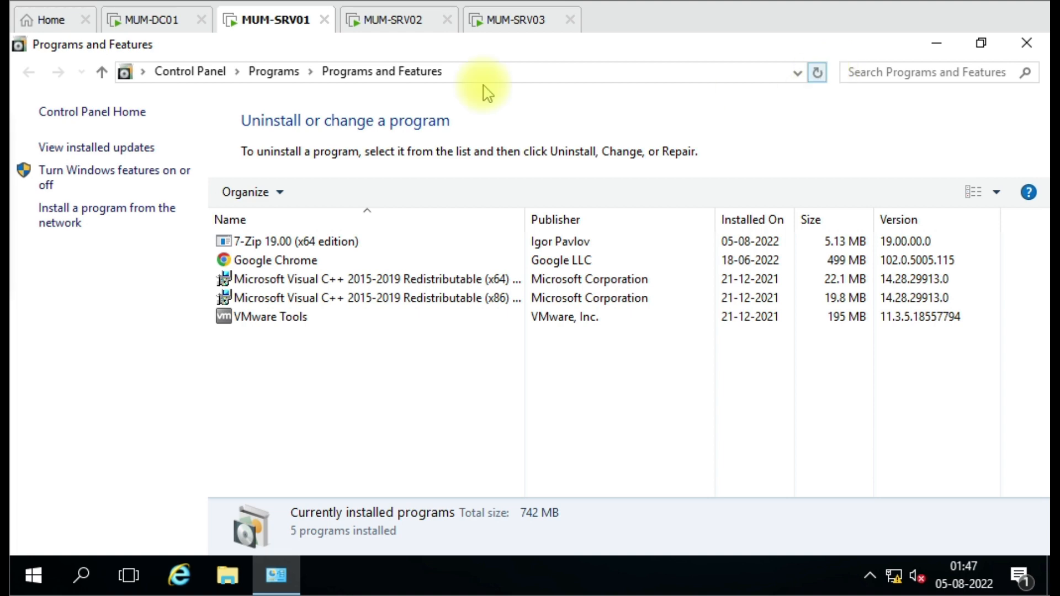
click(150, 20)
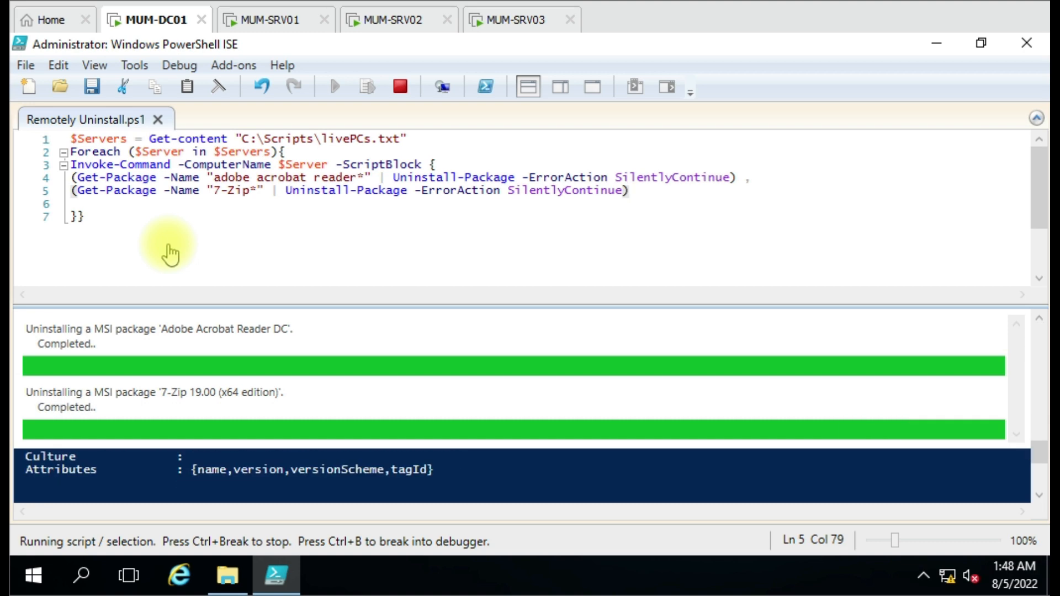
click(270, 20)
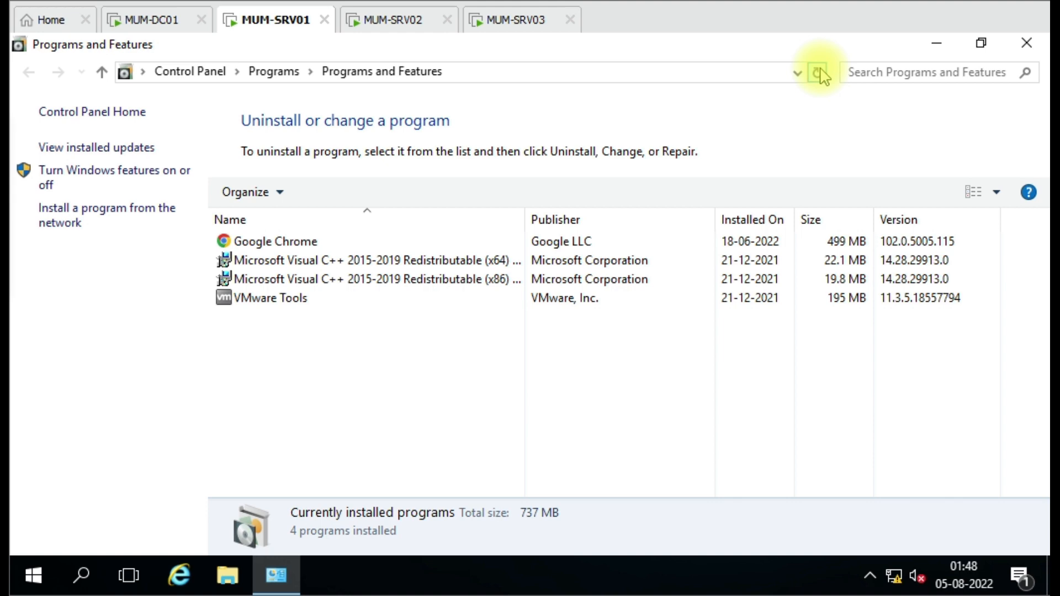
Step: Watch MUM-SRV02 and MUM-SRV03 program lists and the MUM-DC01 script output until Adobe Reader leaves MUM-SRV02
click(392, 19)
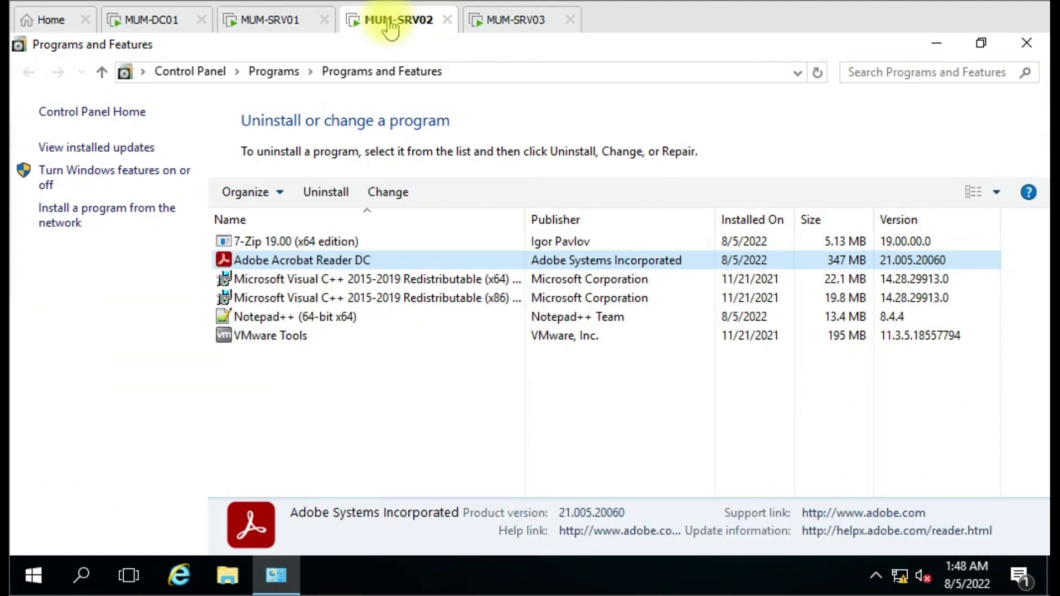
click(514, 20)
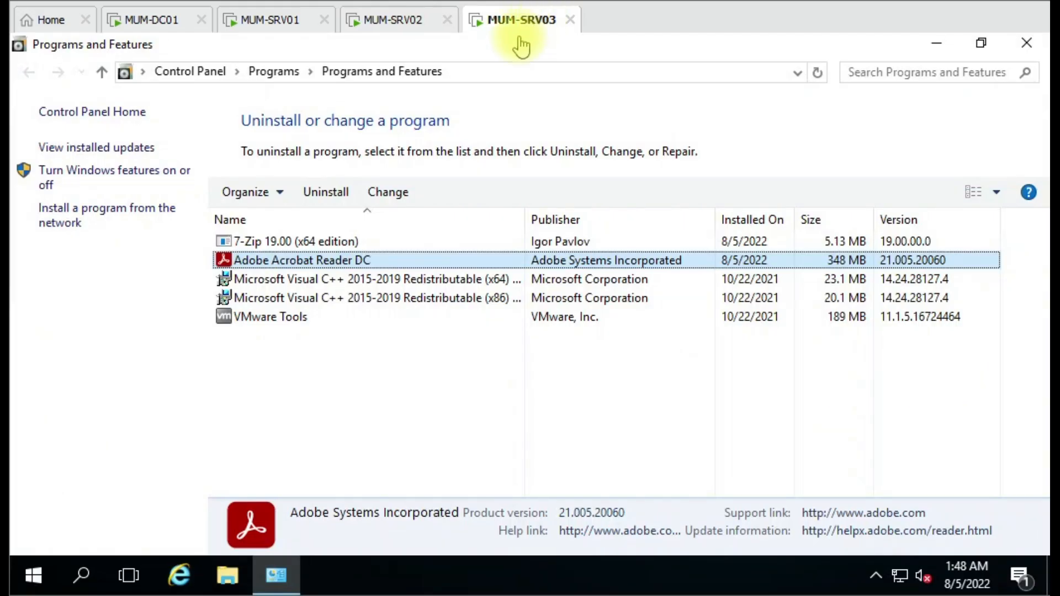
mouse_move(427, 97)
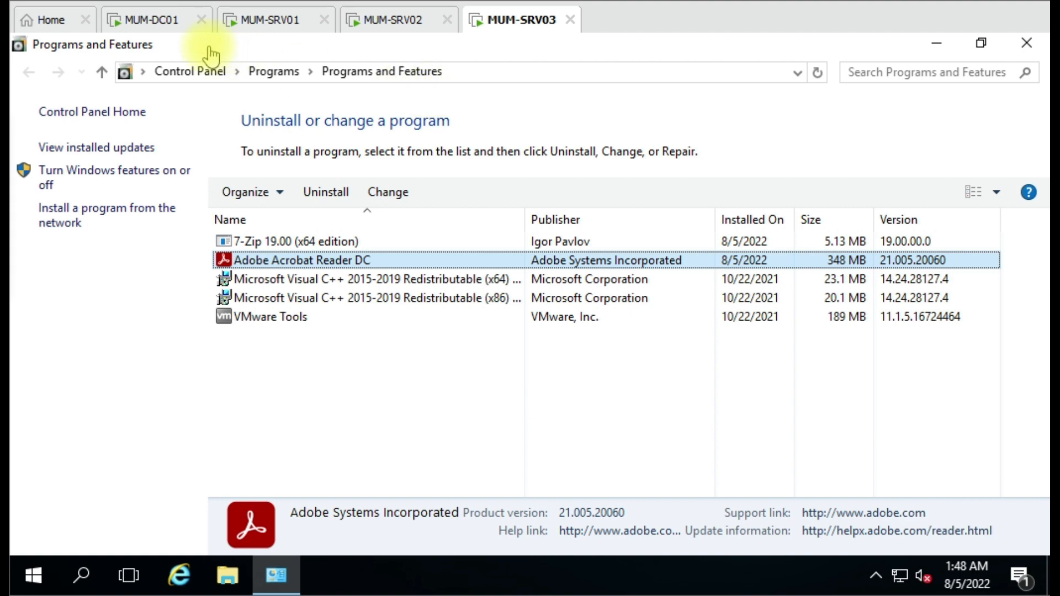
click(149, 20)
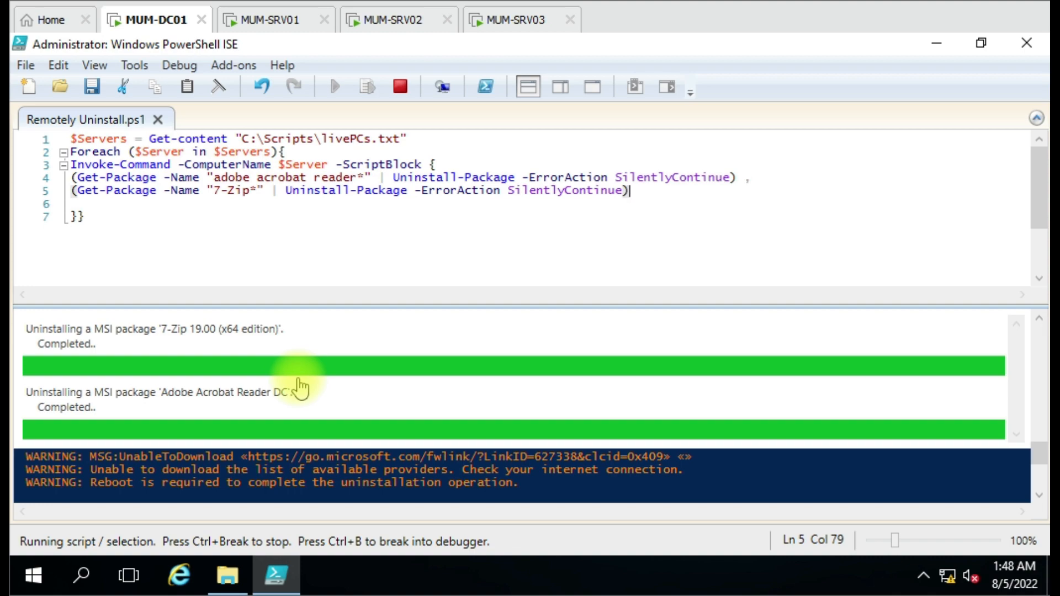
click(394, 20)
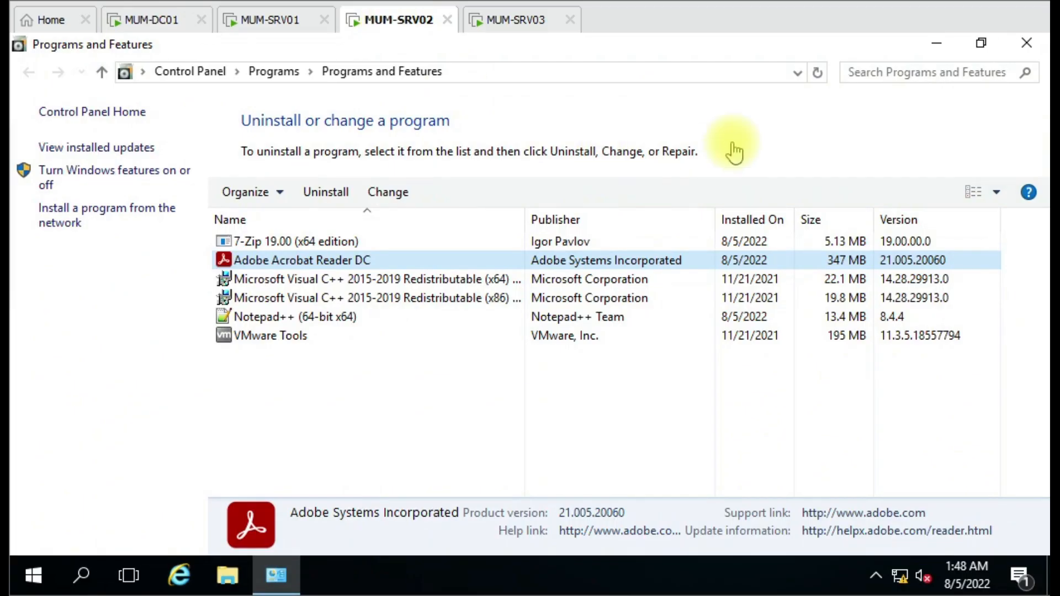
click(515, 18)
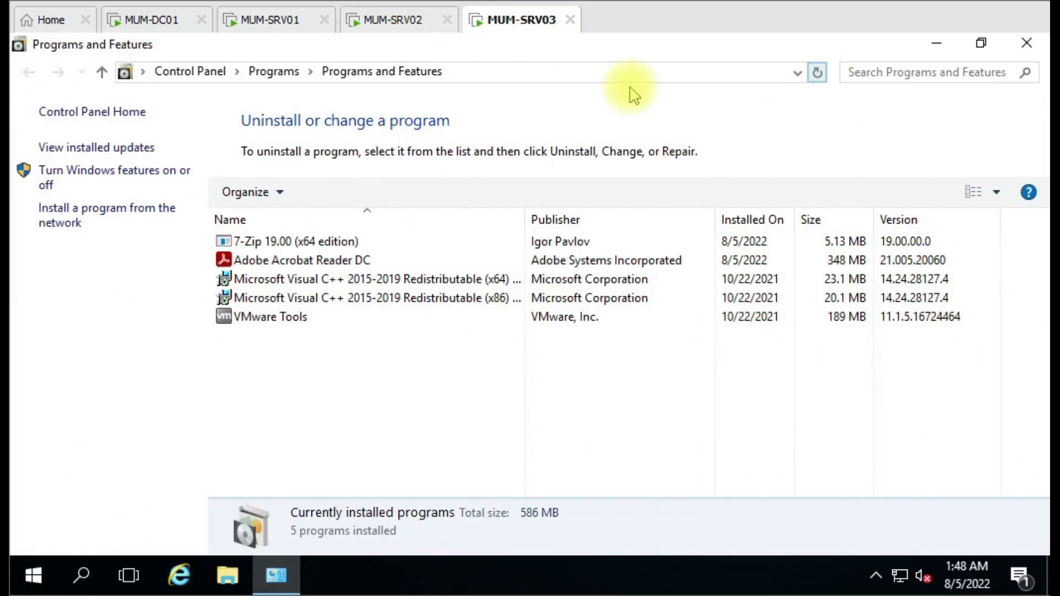
click(391, 19)
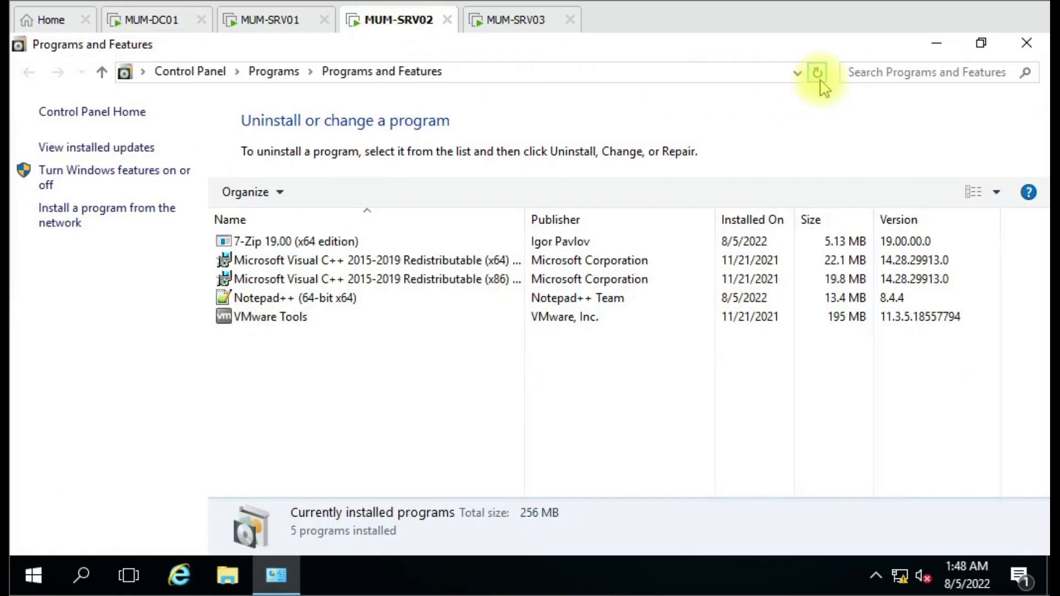
click(149, 20)
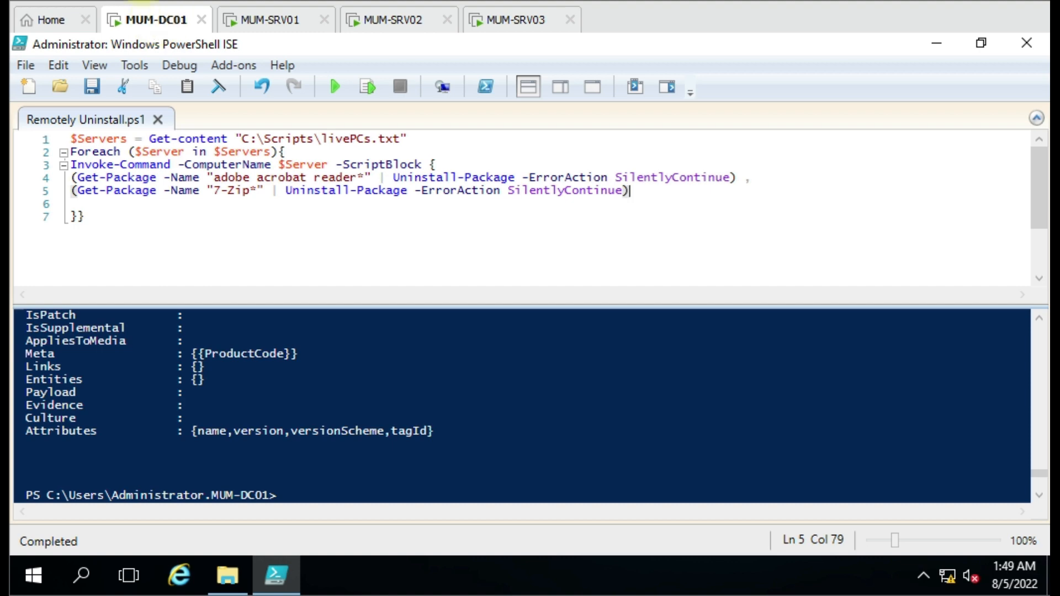
Step: Verify MUM-SRV03 shows three programs and MUM-SRV02 four, with Notepad++ the remaining extra entry
click(517, 17)
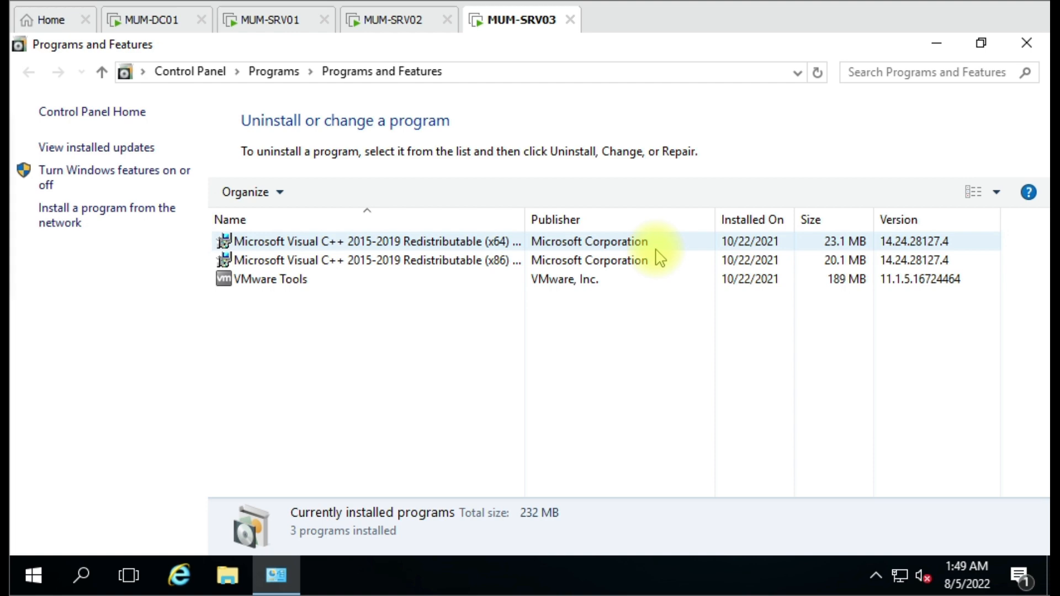
mouse_move(140, 26)
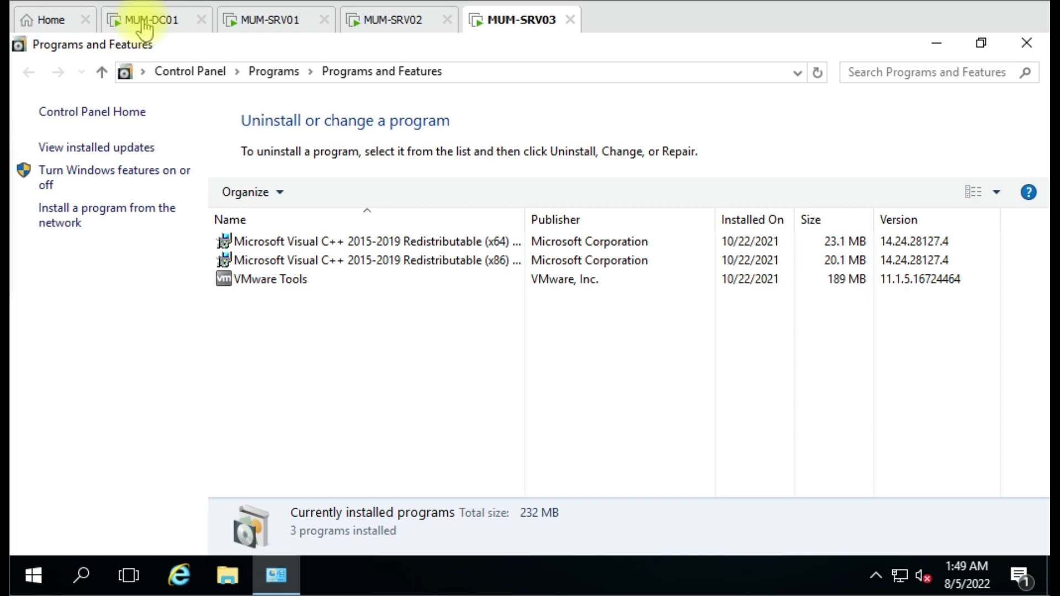
click(149, 20)
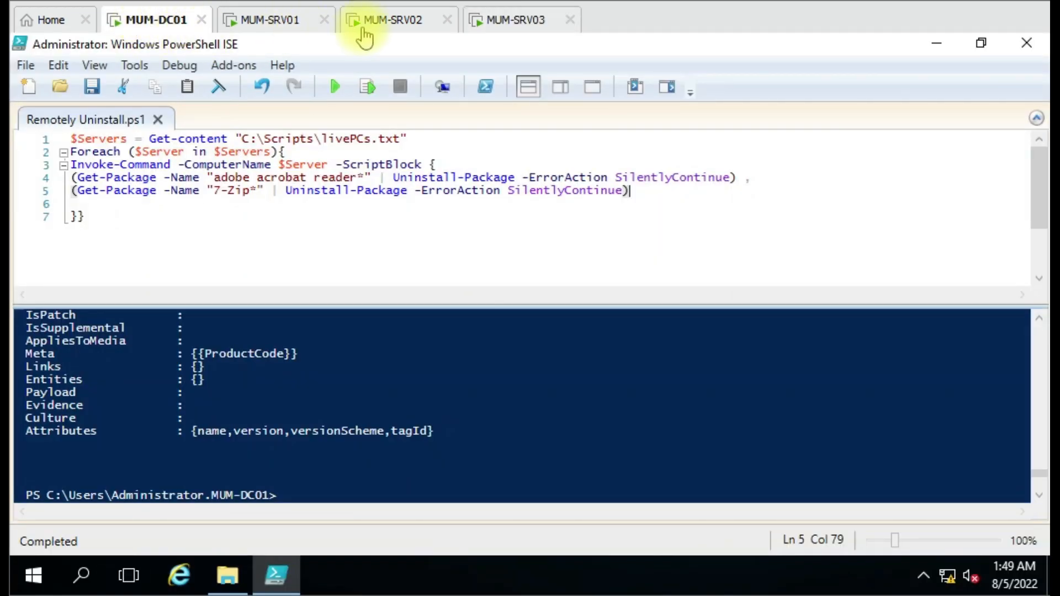
click(389, 20)
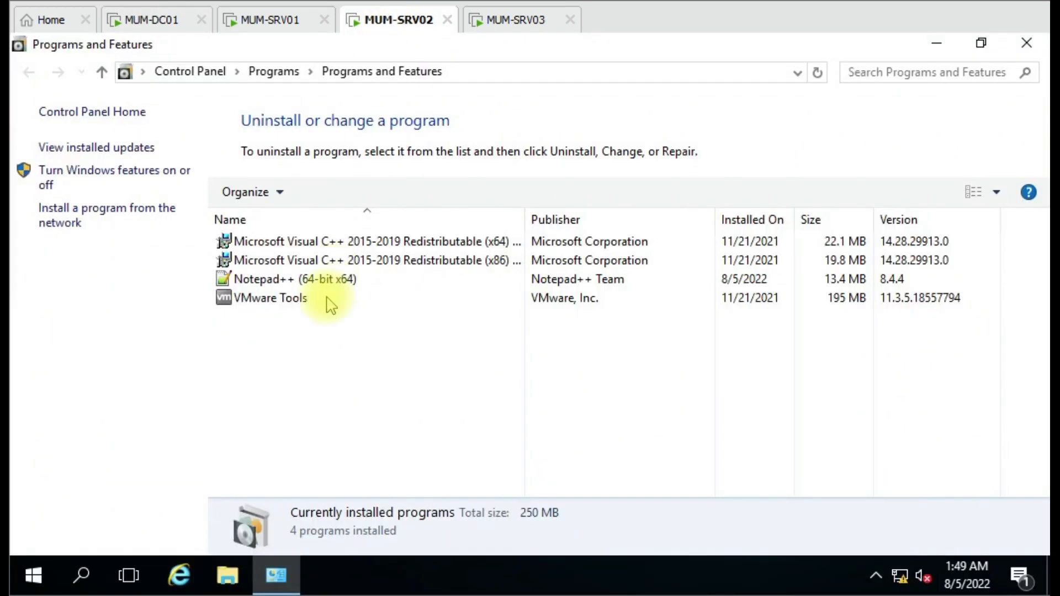
click(294, 278)
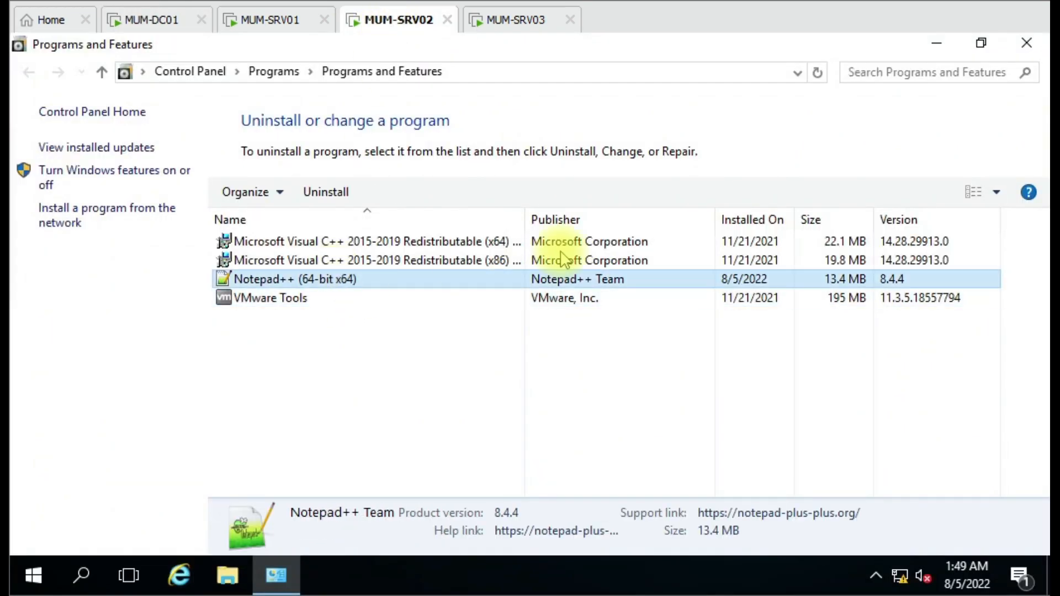
click(636, 336)
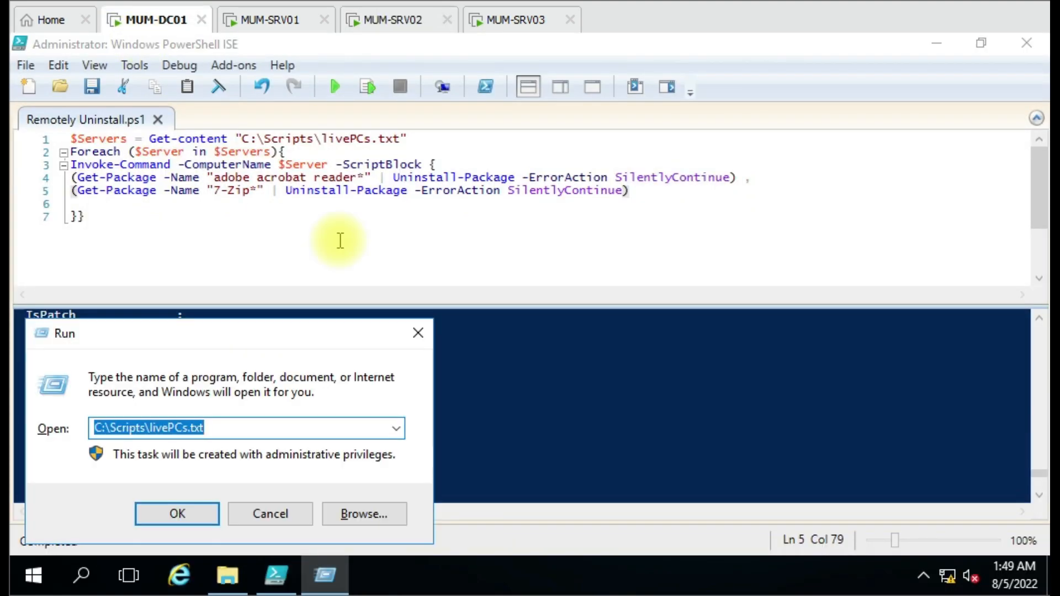
Step: Replace the 'adobe acrobat reader' package name with Notepad so the script targets only Notepad* packages
click(176, 514)
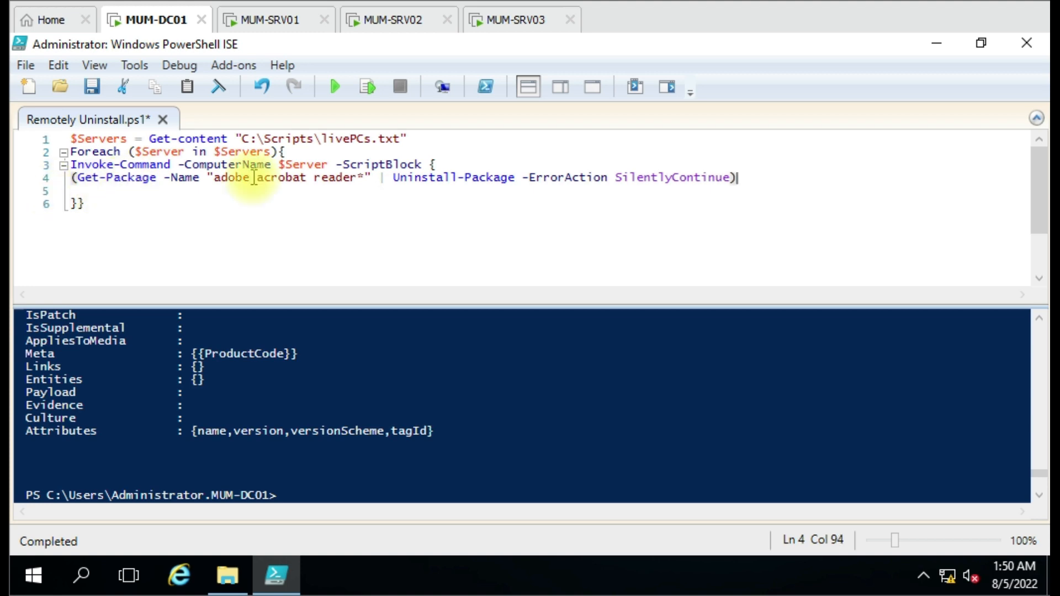
drag(213, 177, 345, 177)
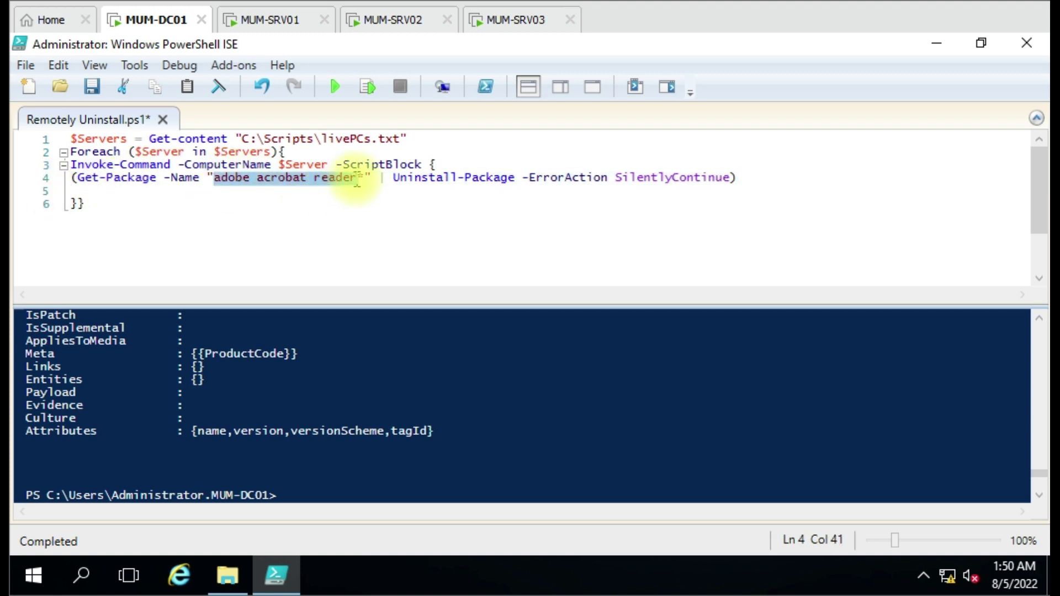
text(Note)
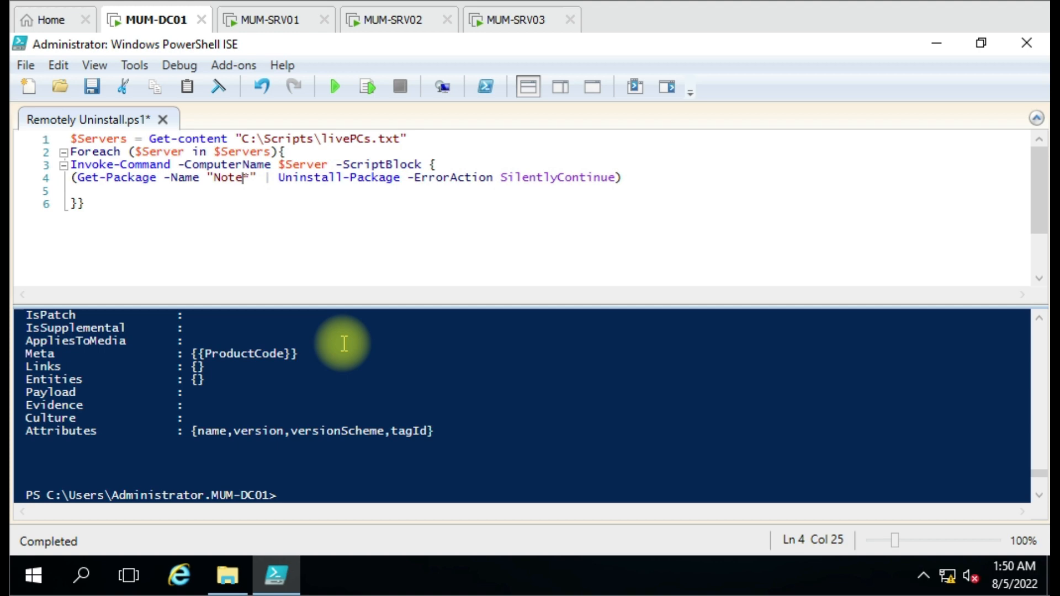
text(pad)
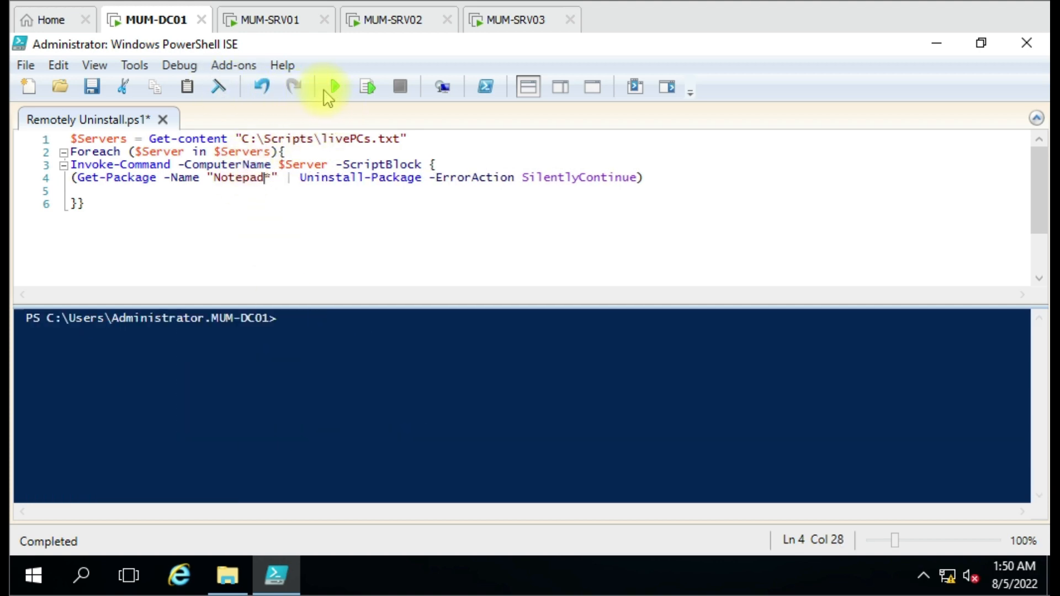
Step: Save and run the Notepad* uninstall script, then find Notepad++ still listed on MUM-SRV02
click(334, 86)
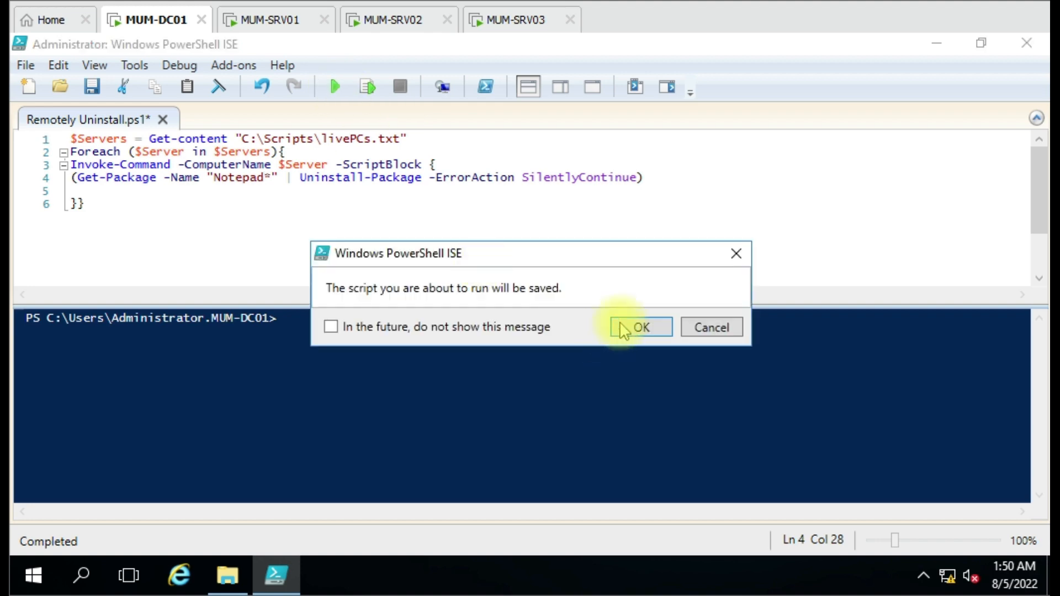
click(644, 327)
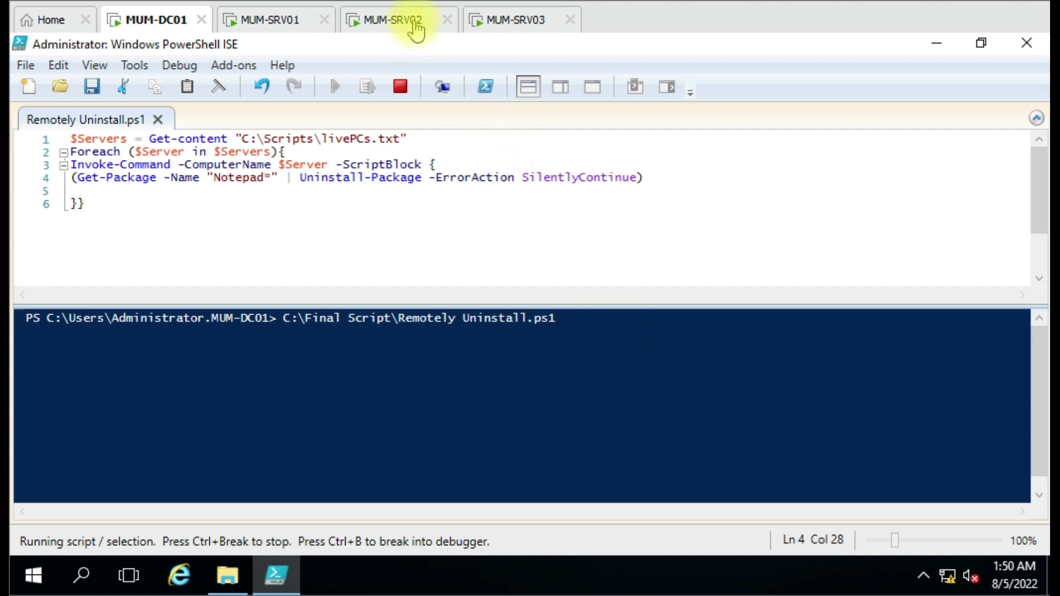
click(396, 20)
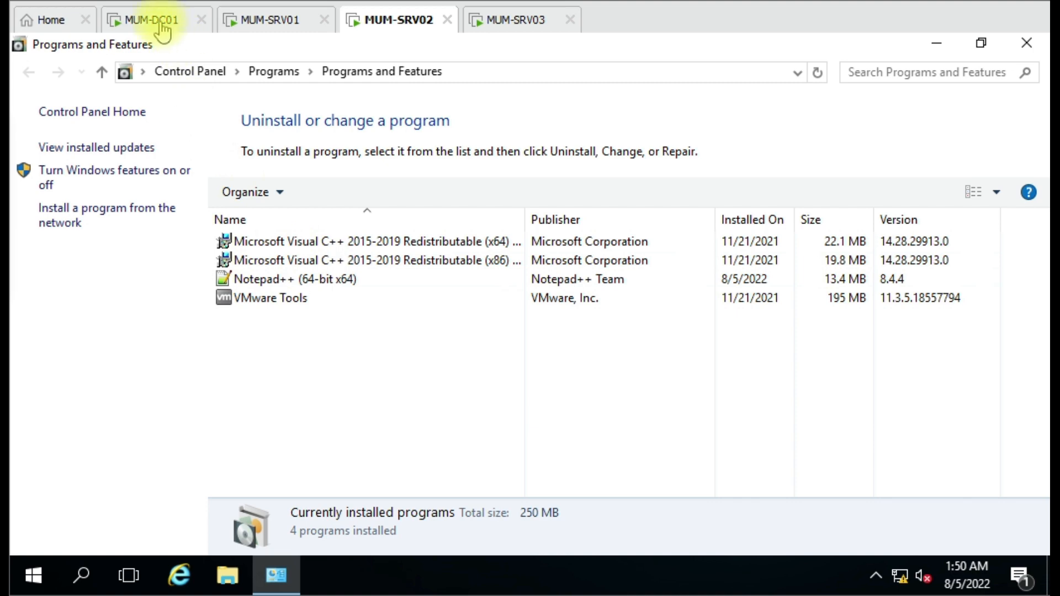
click(153, 19)
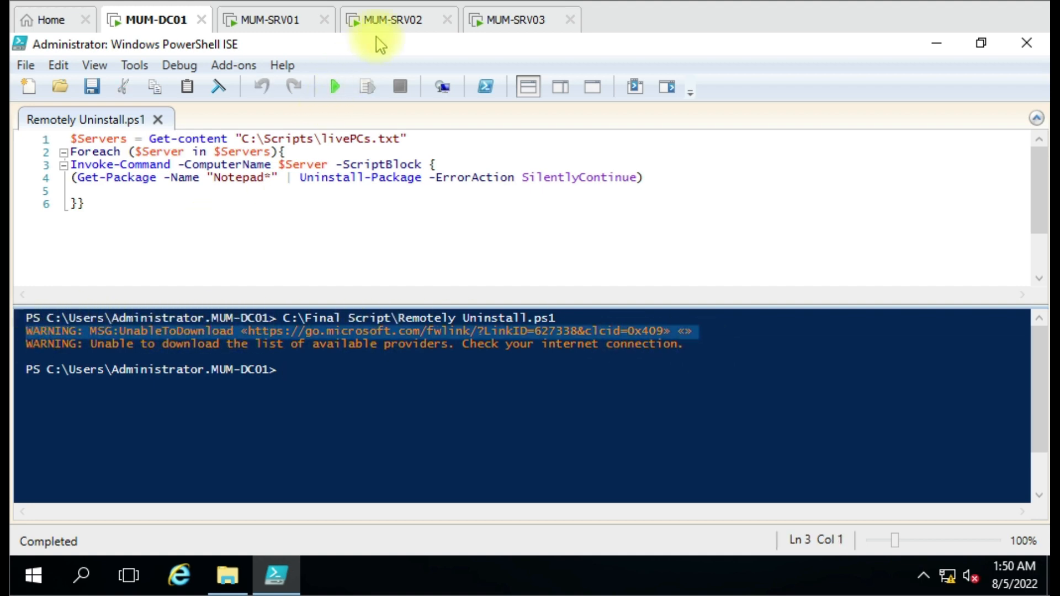
click(390, 19)
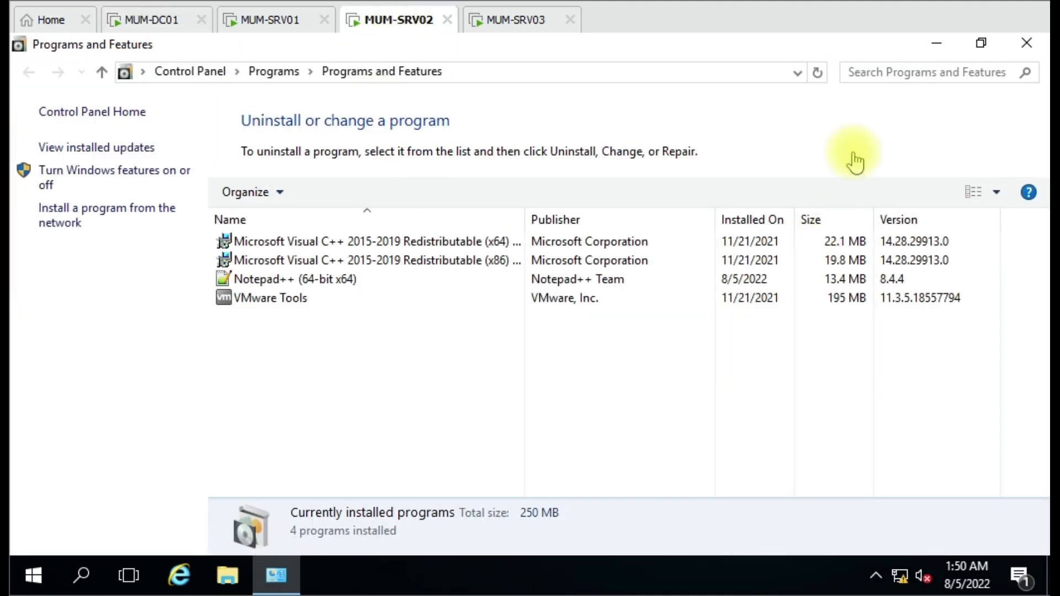